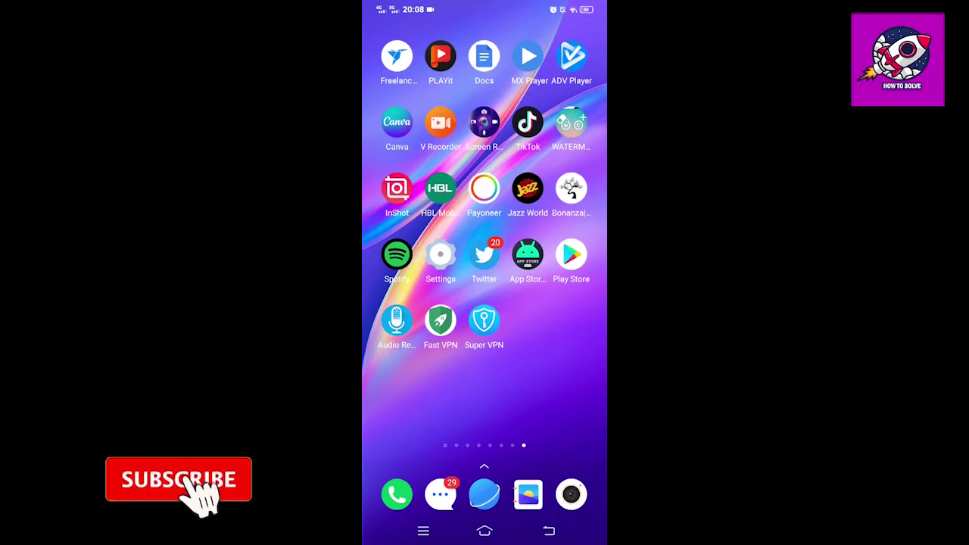
# Step: Go to the installed All Video Converter – mp3, mp4 app's Play Store page
pyautogui.click(178, 480)
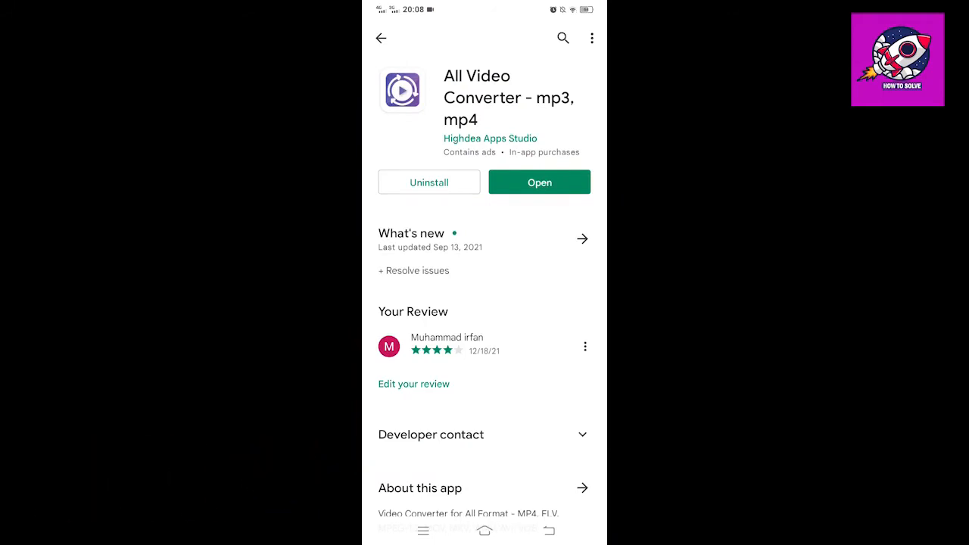
# Step: Launch All Video Converter, start Convert and switch the video picker to Browse
pyautogui.click(539, 182)
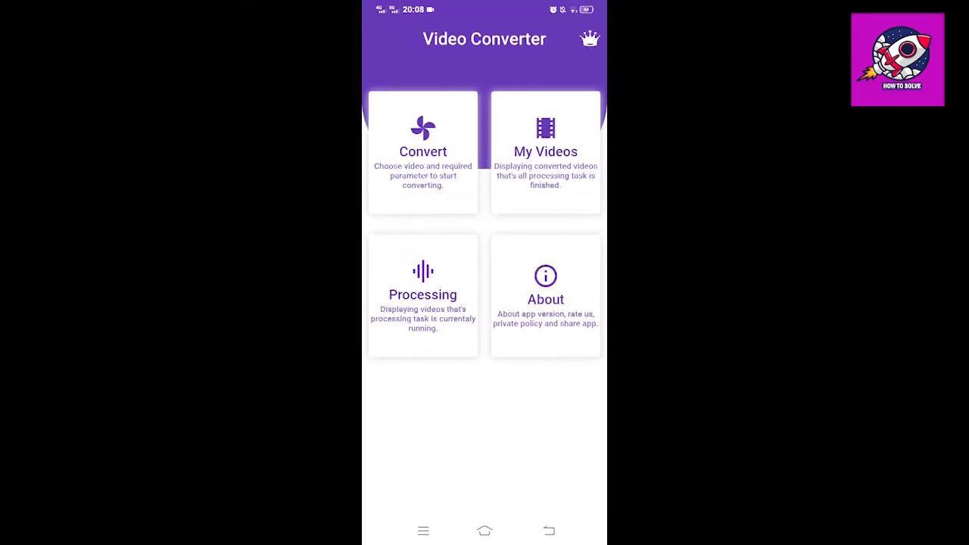
pyautogui.click(422, 151)
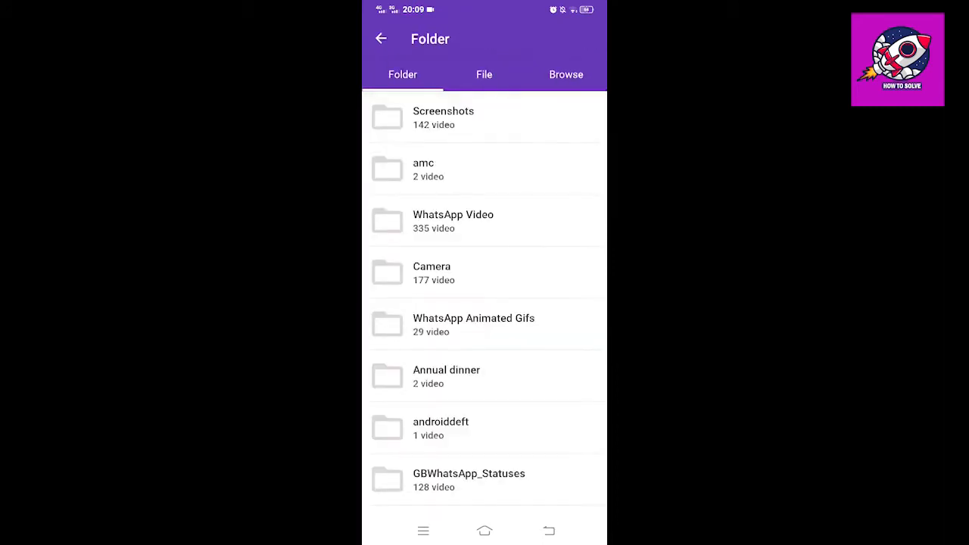
pyautogui.click(566, 74)
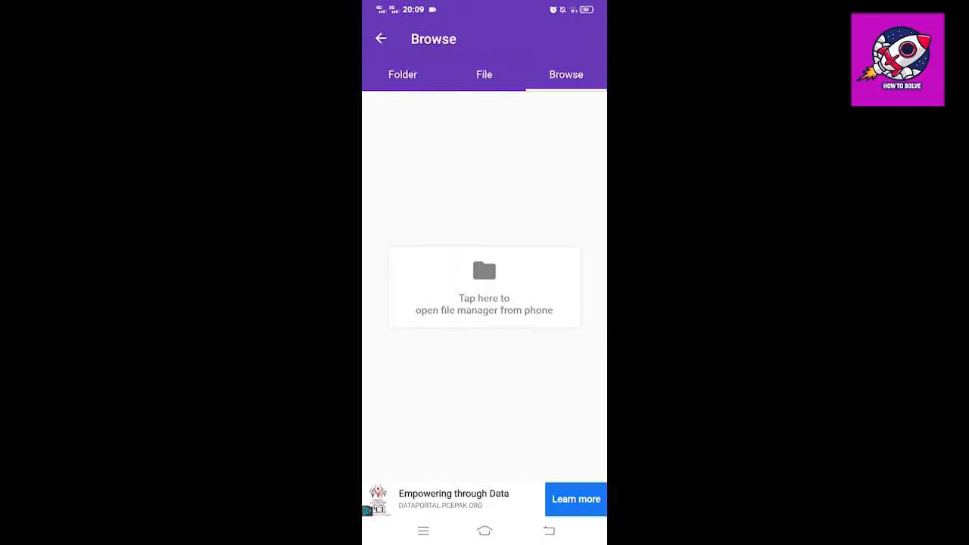
# Step: From the phone's file manager Recent list, pick the dark 3.11 MB WhatsApp VID video (576x576)
pyautogui.click(483, 286)
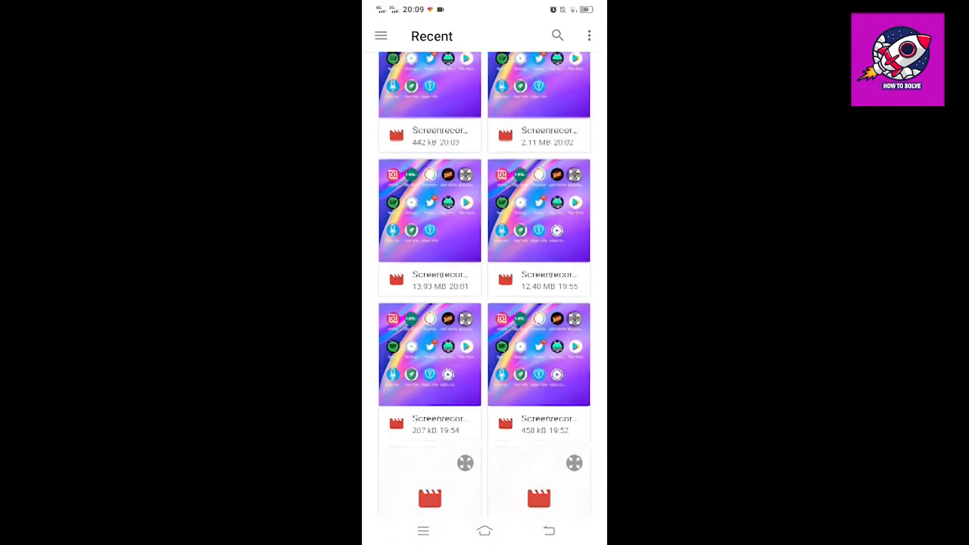
pyautogui.scroll(-3)
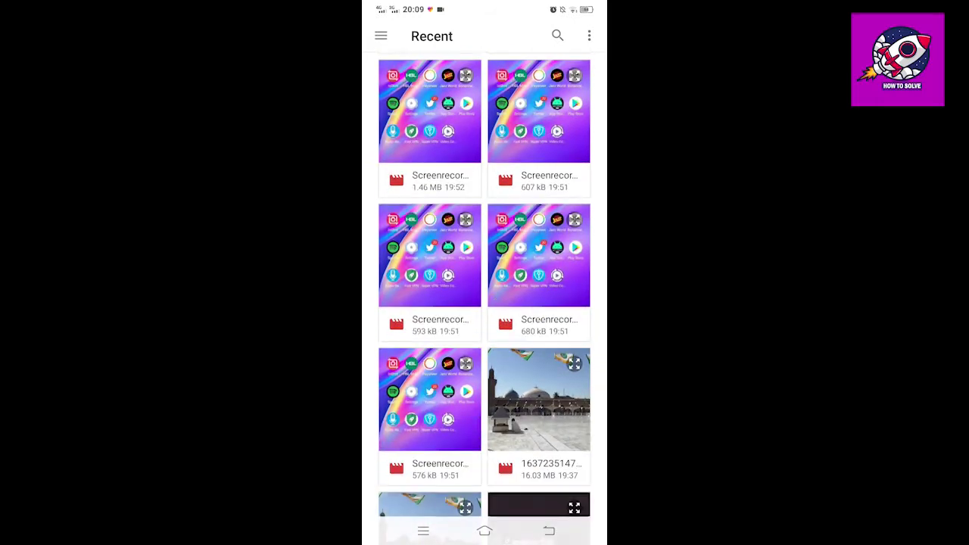
pyautogui.scroll(-3)
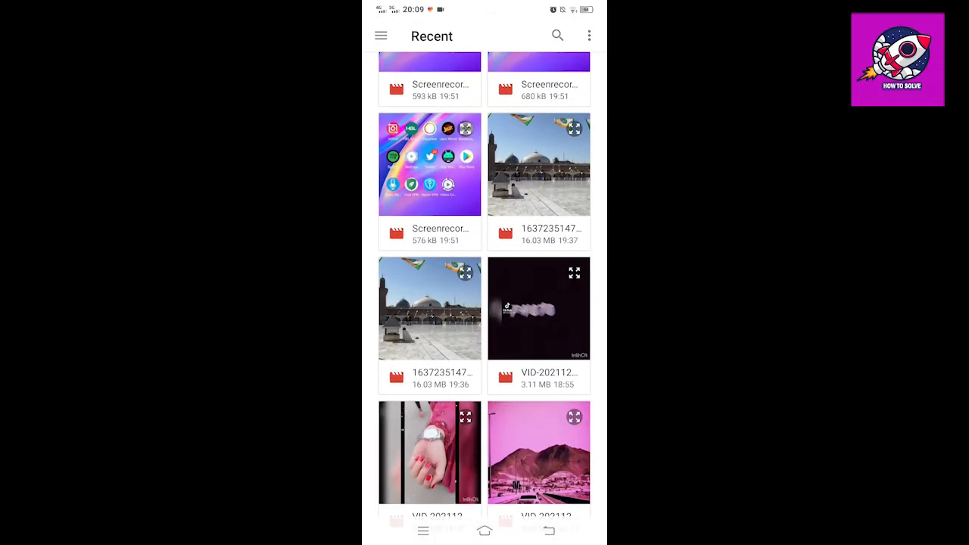
pyautogui.click(539, 308)
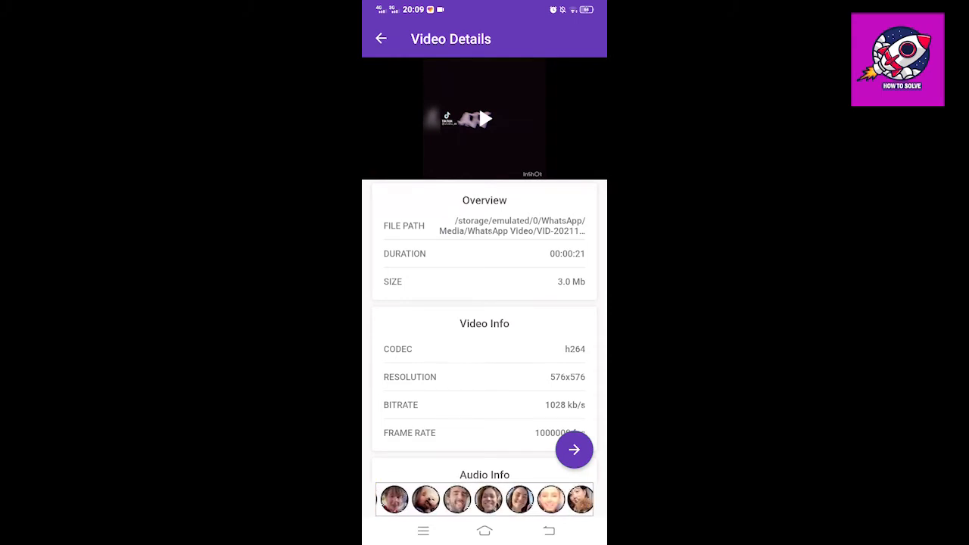
# Step: Set MP4 output resolution to 1080P and request conversion, reaching the confirm prompt
pyautogui.click(574, 450)
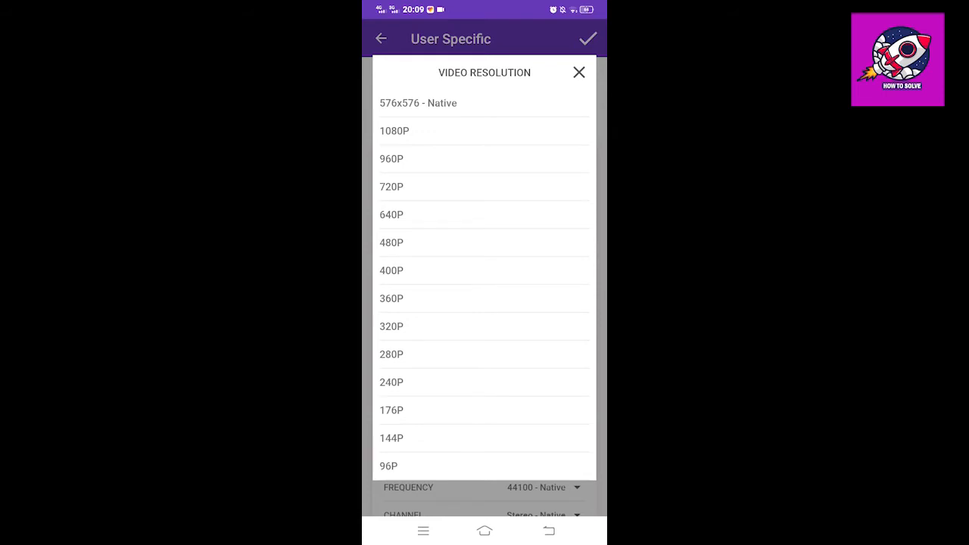
pyautogui.click(394, 130)
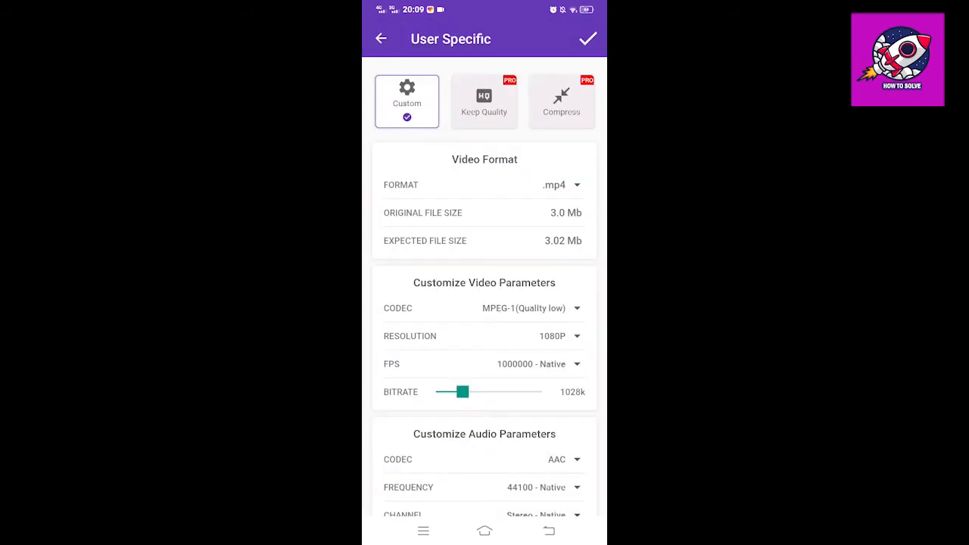
pyautogui.click(588, 39)
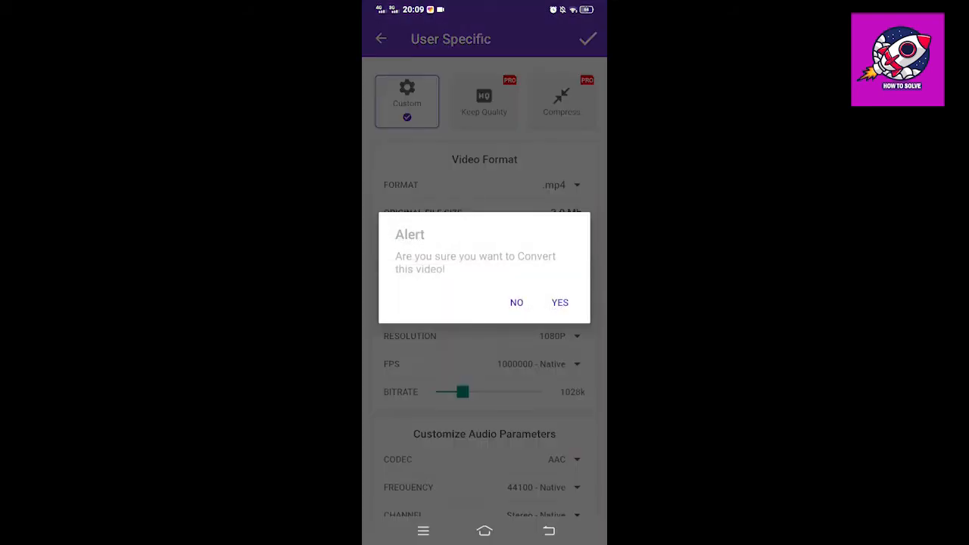
# Step: Confirm conversion, then show convert_1639840174021.mp4 in My Videos: 4.8 MB, MPEG-1, 1080x1080
pyautogui.click(558, 302)
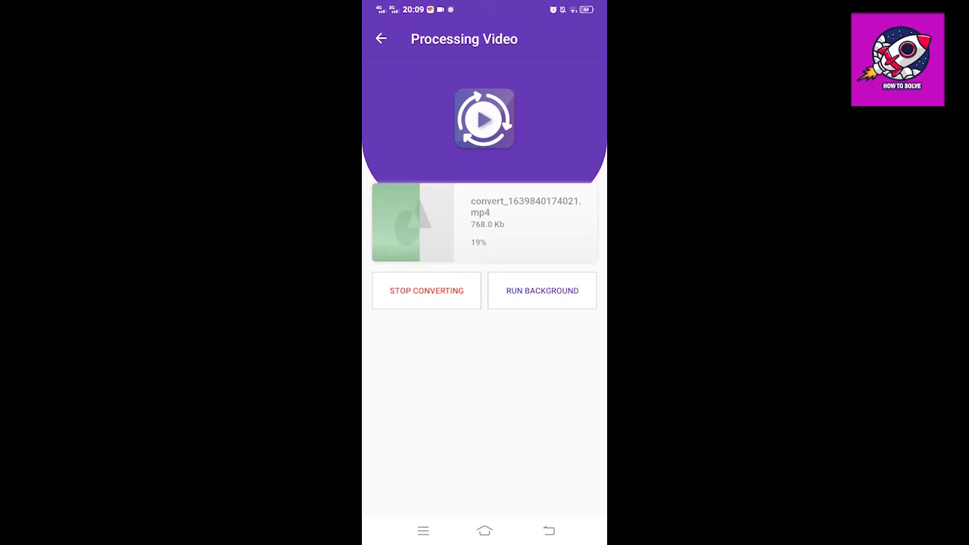
pyautogui.click(380, 39)
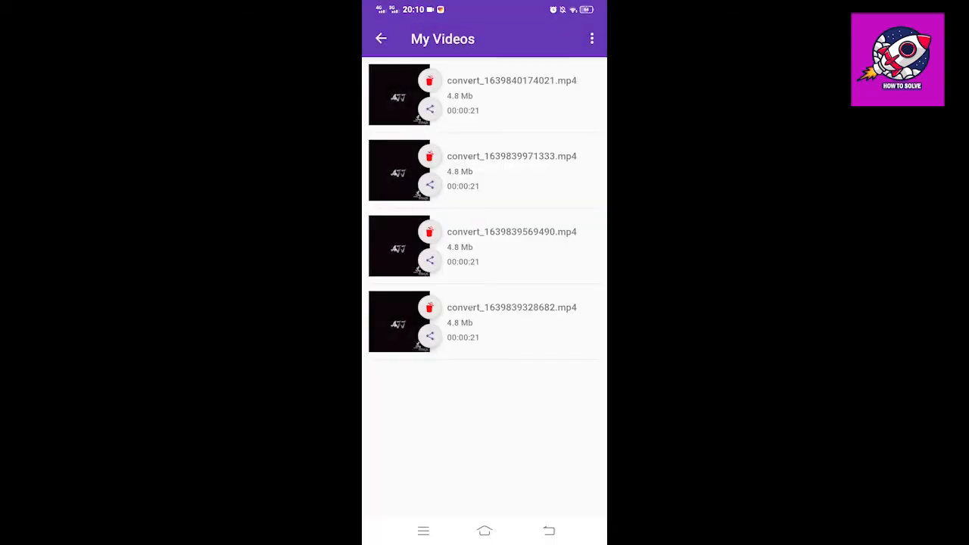
pyautogui.click(400, 94)
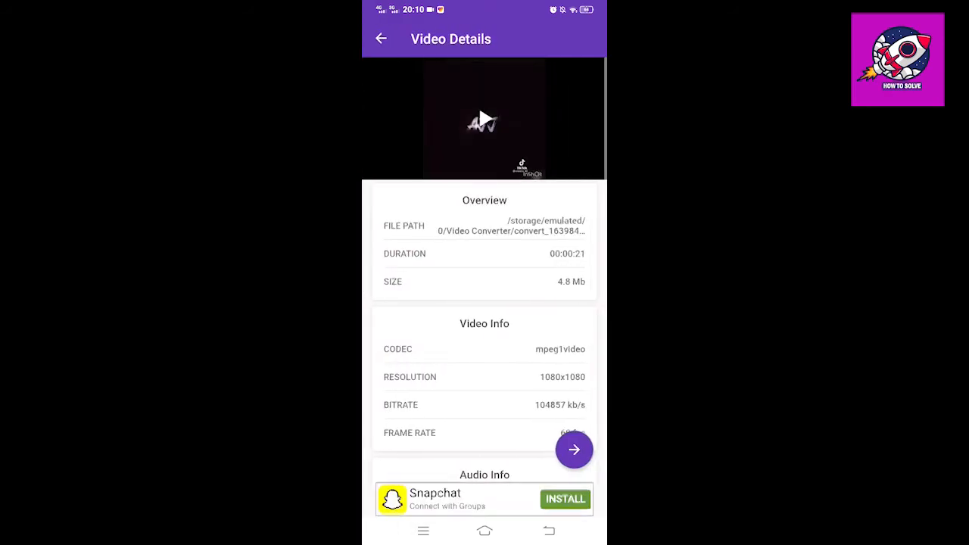